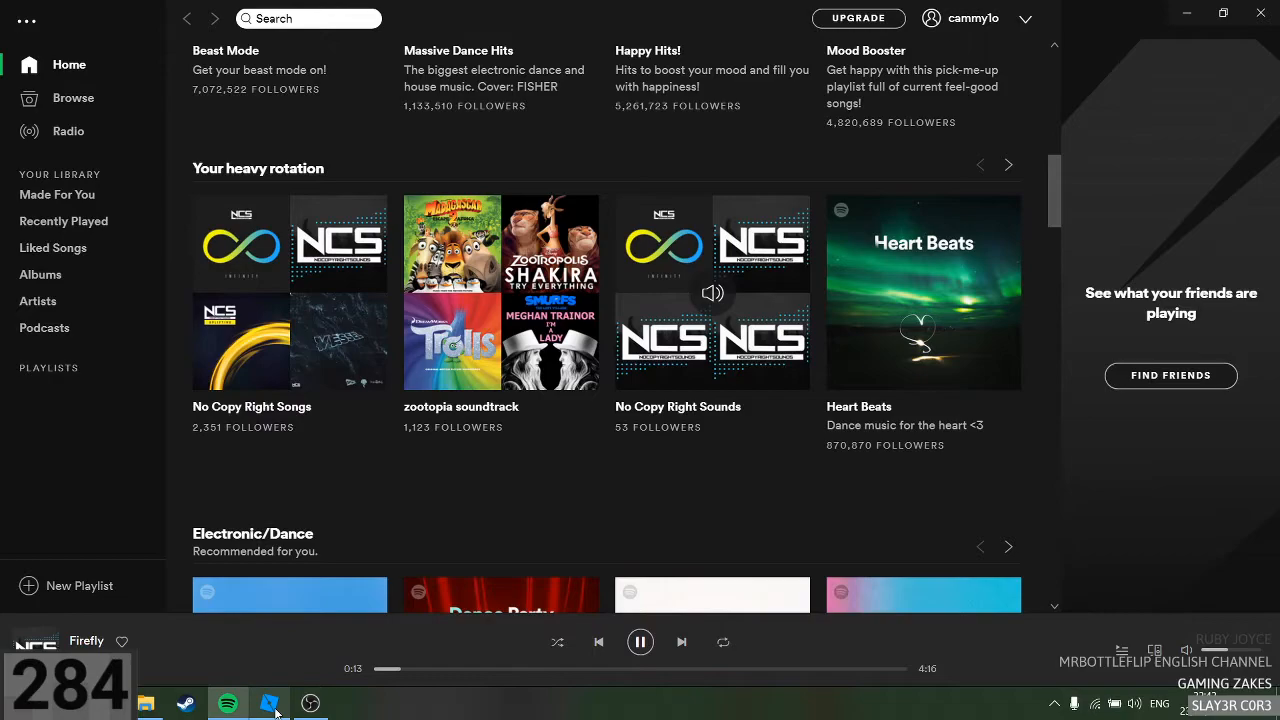
Bring the Roblox Studio pizza shop place to the front, leaving Spotify playing
click(268, 702)
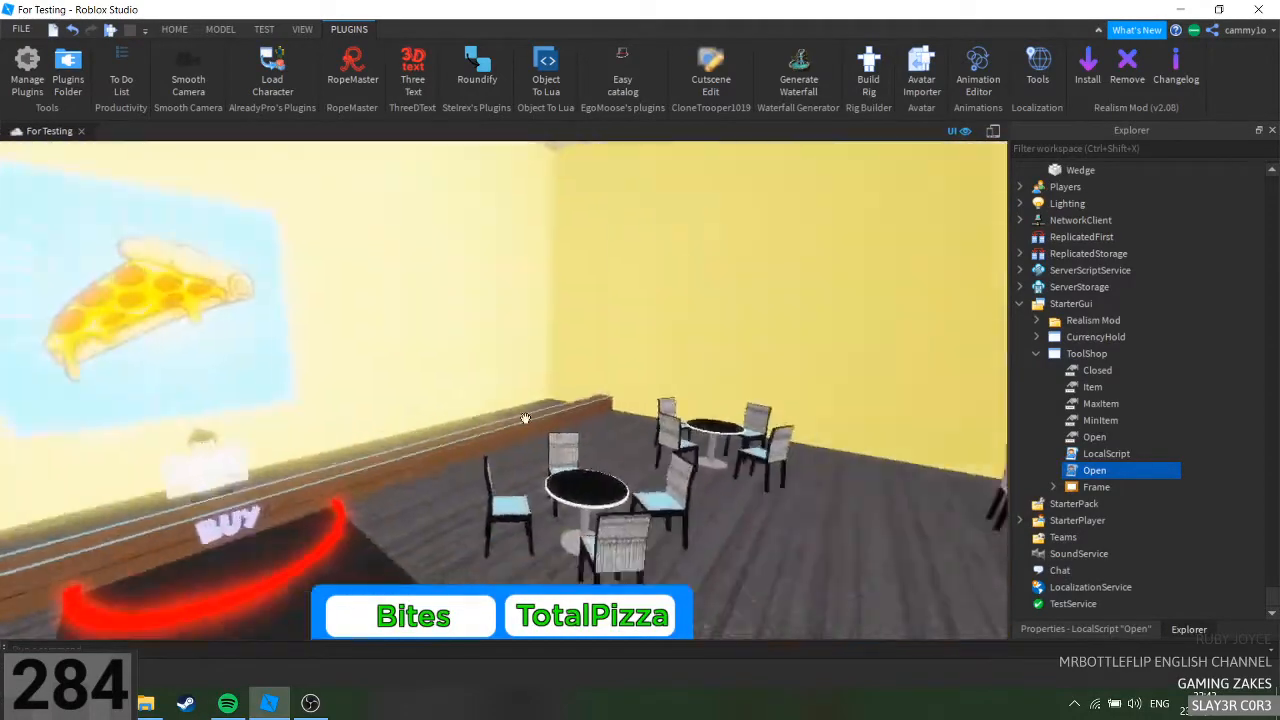
Attempt File > Publish to Roblox, cancel at the uncommitted script changes warning, and show the View options
click(16, 30)
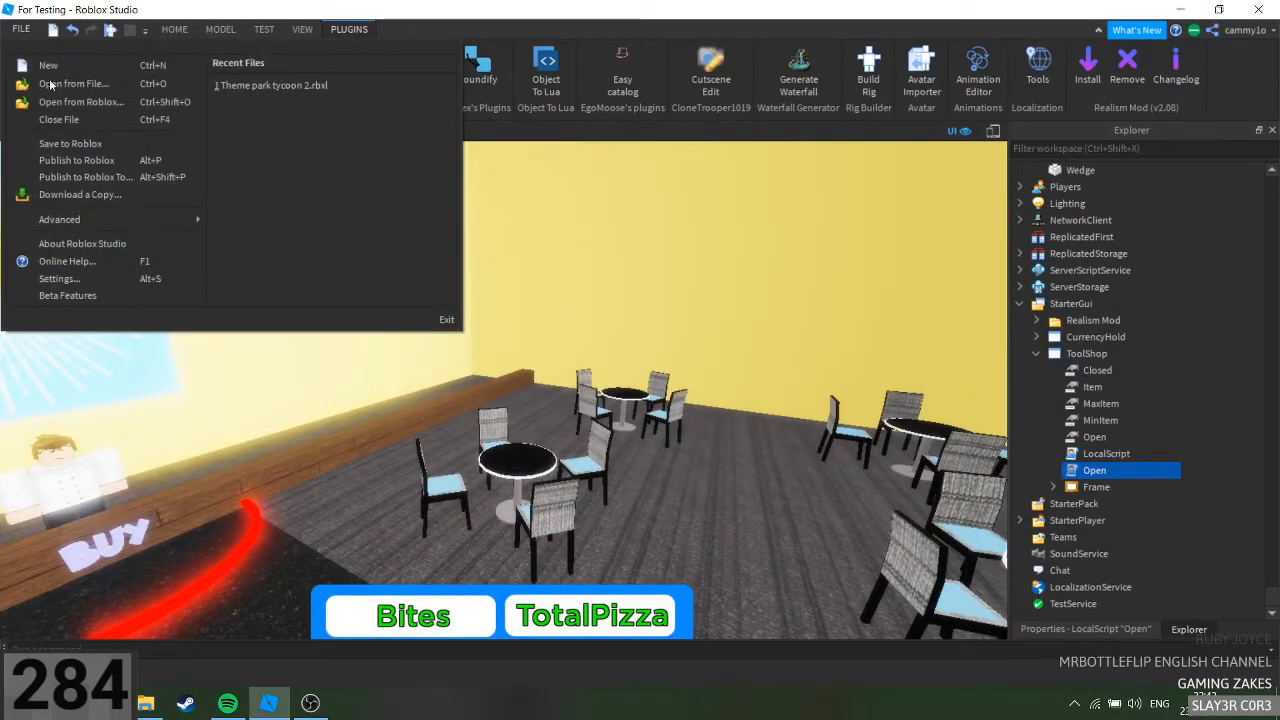
click(76, 160)
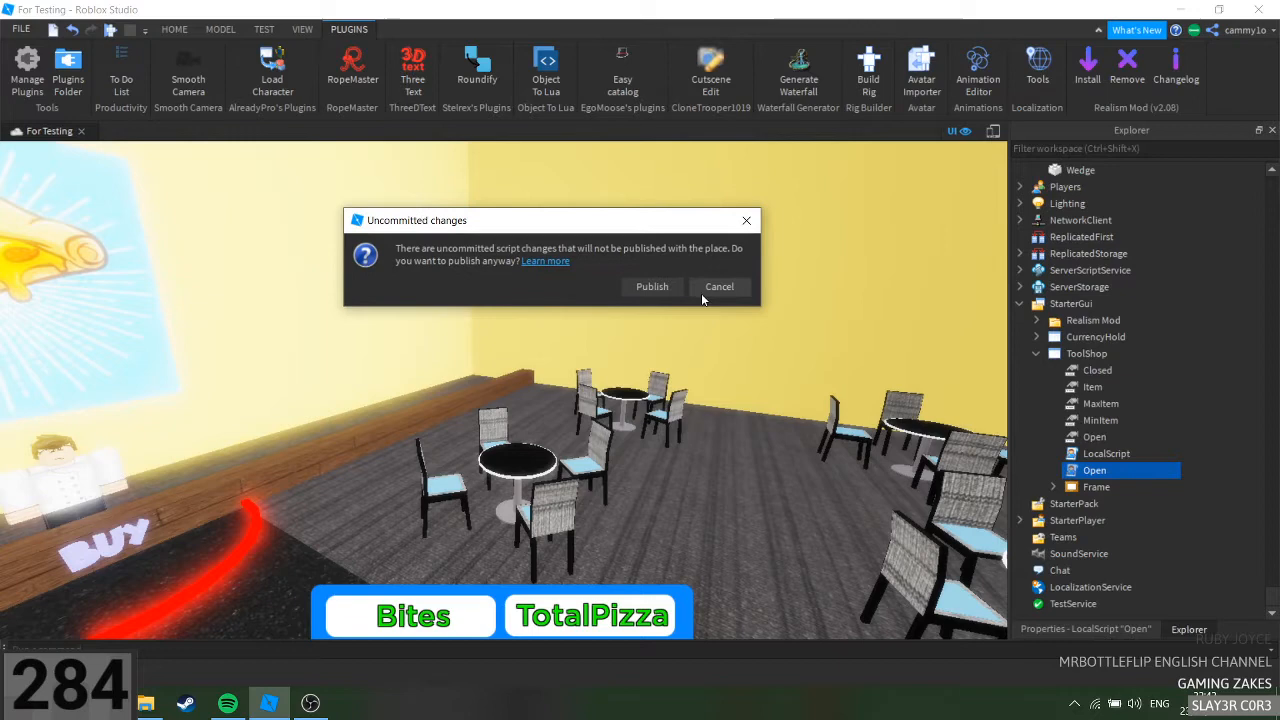
click(720, 288)
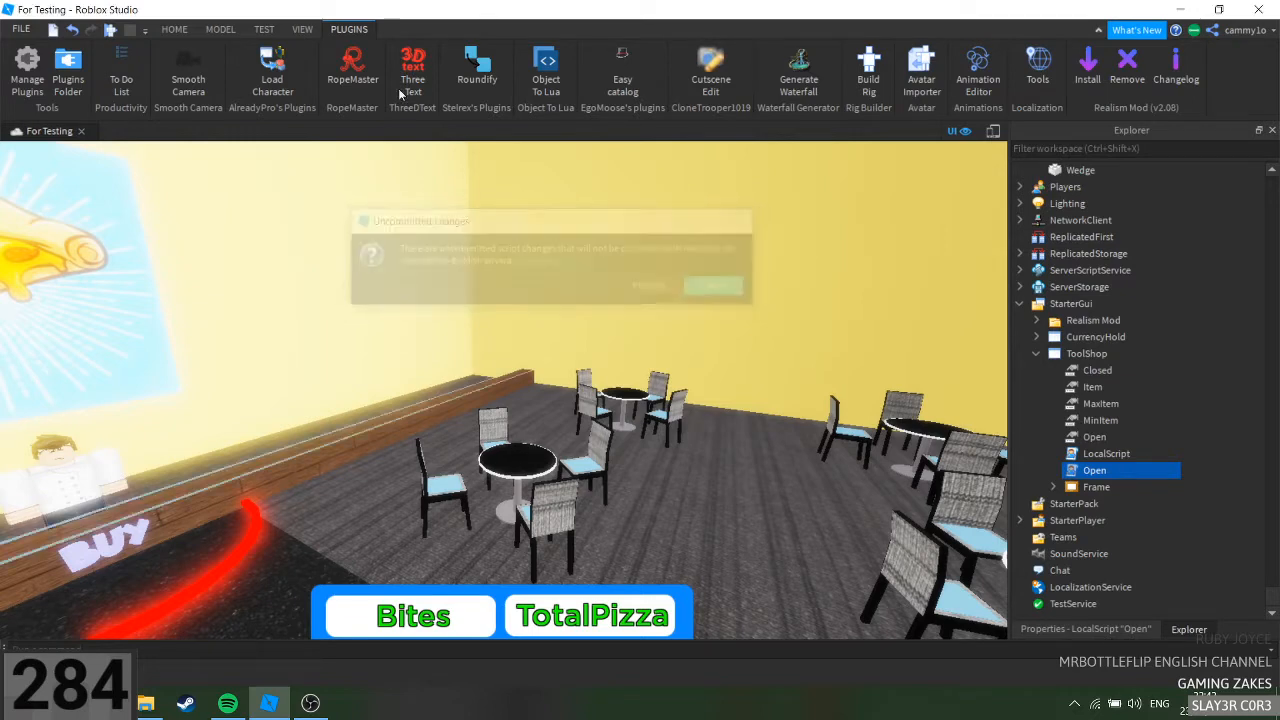
click(302, 28)
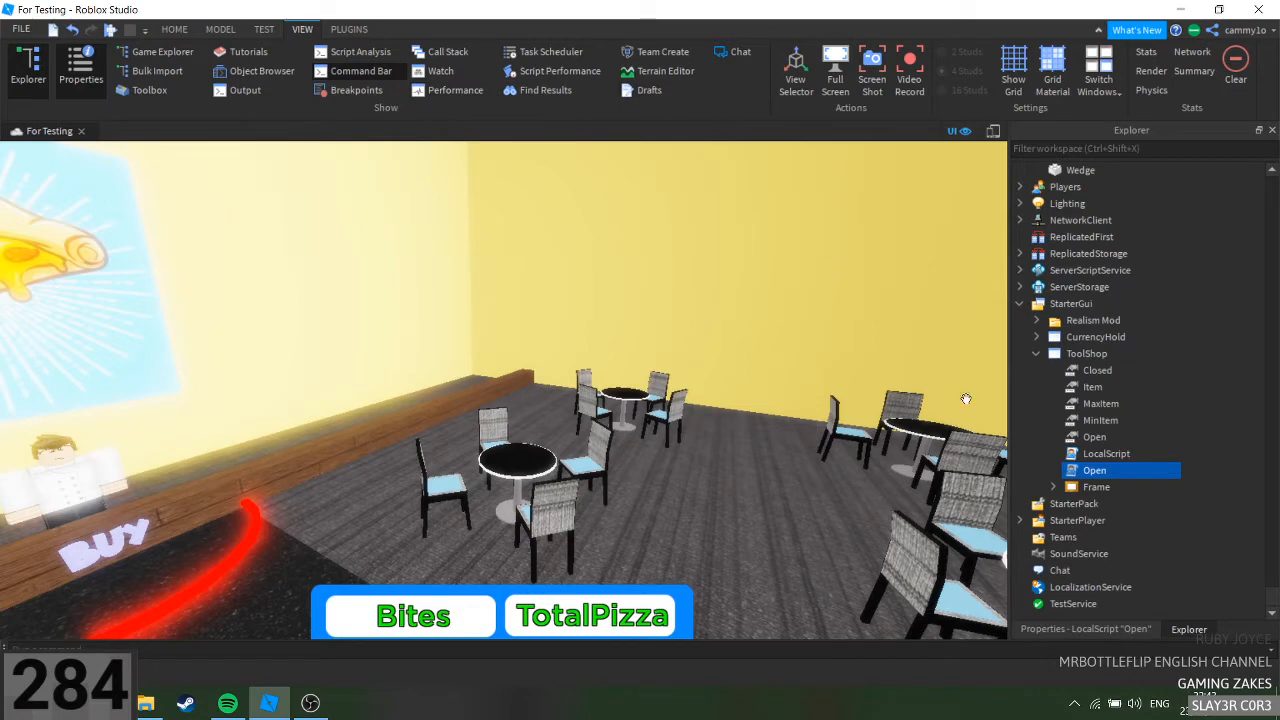
Show the Drafts panel and commit the Open script's draft, emptying the drafts list
click(646, 90)
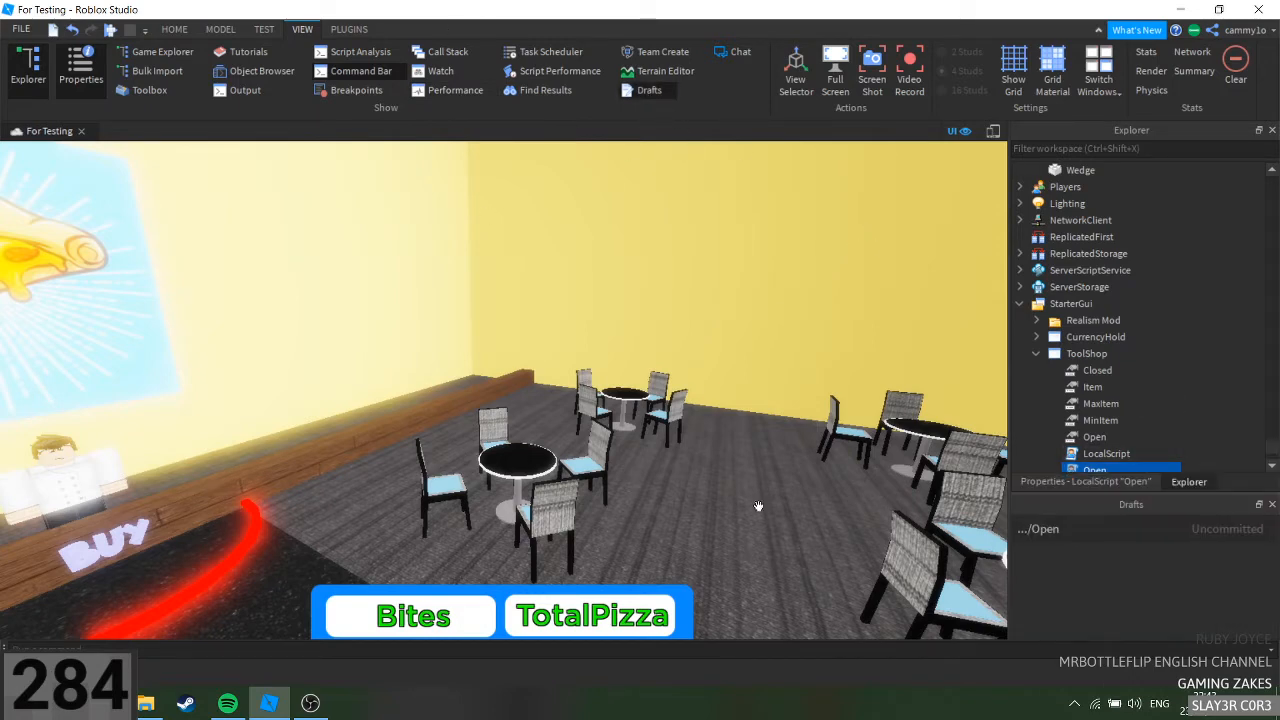
mouse_move(800, 288)
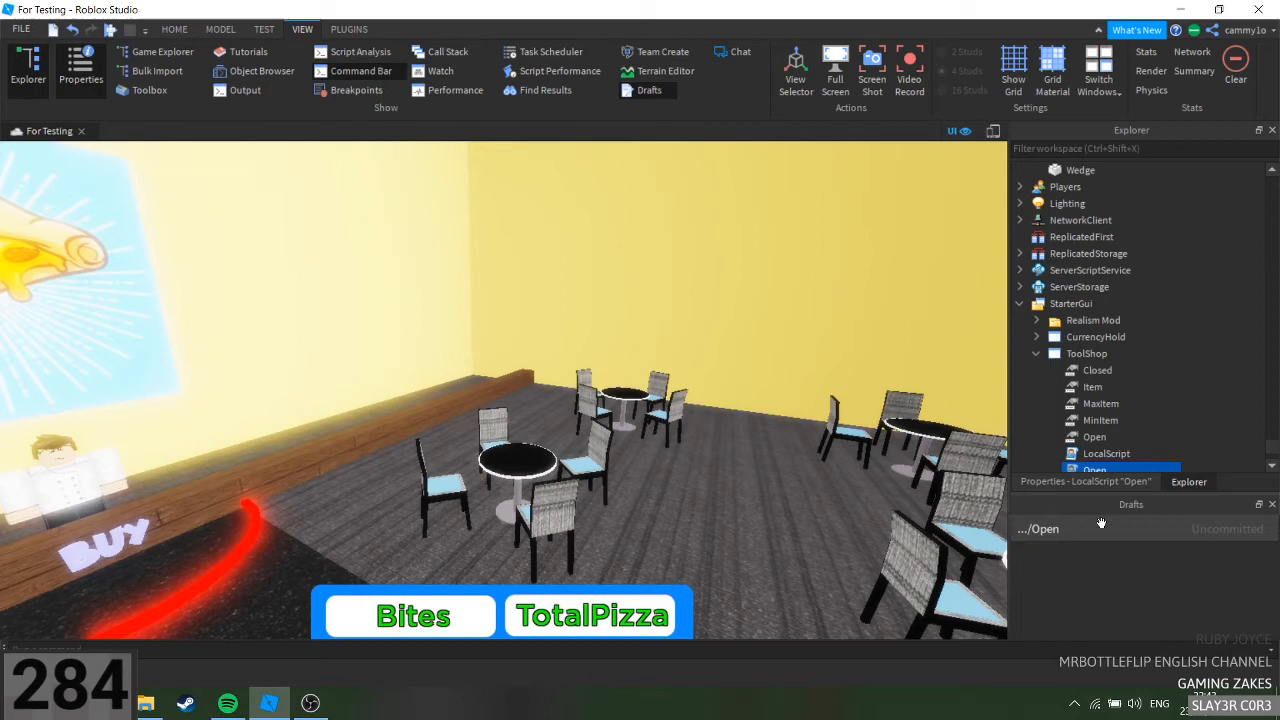
mouse_move(1104, 528)
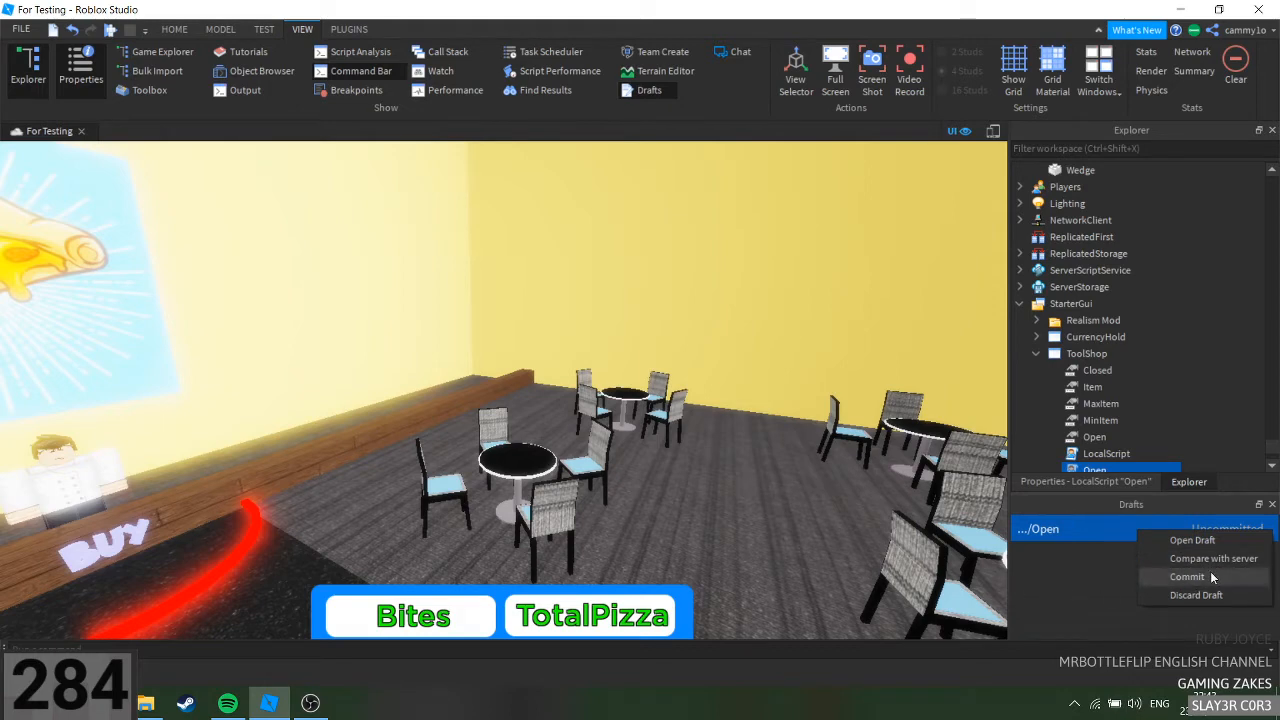
click(1186, 576)
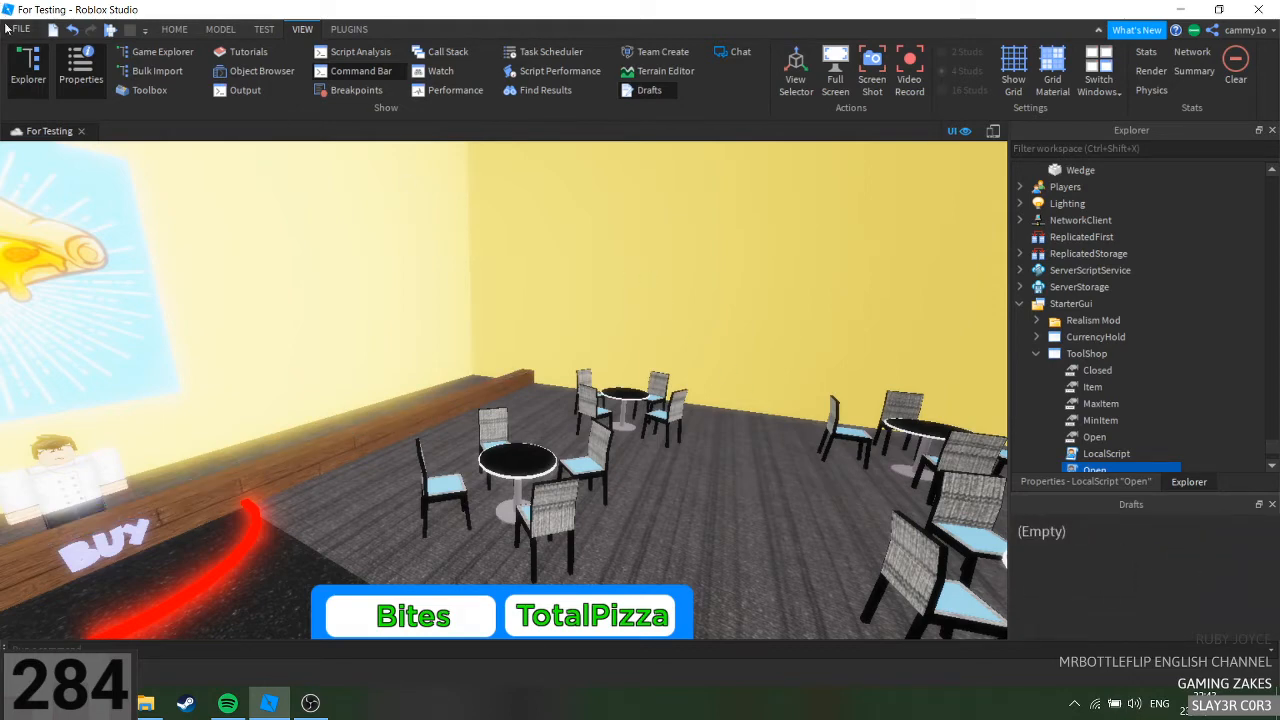
click(22, 28)
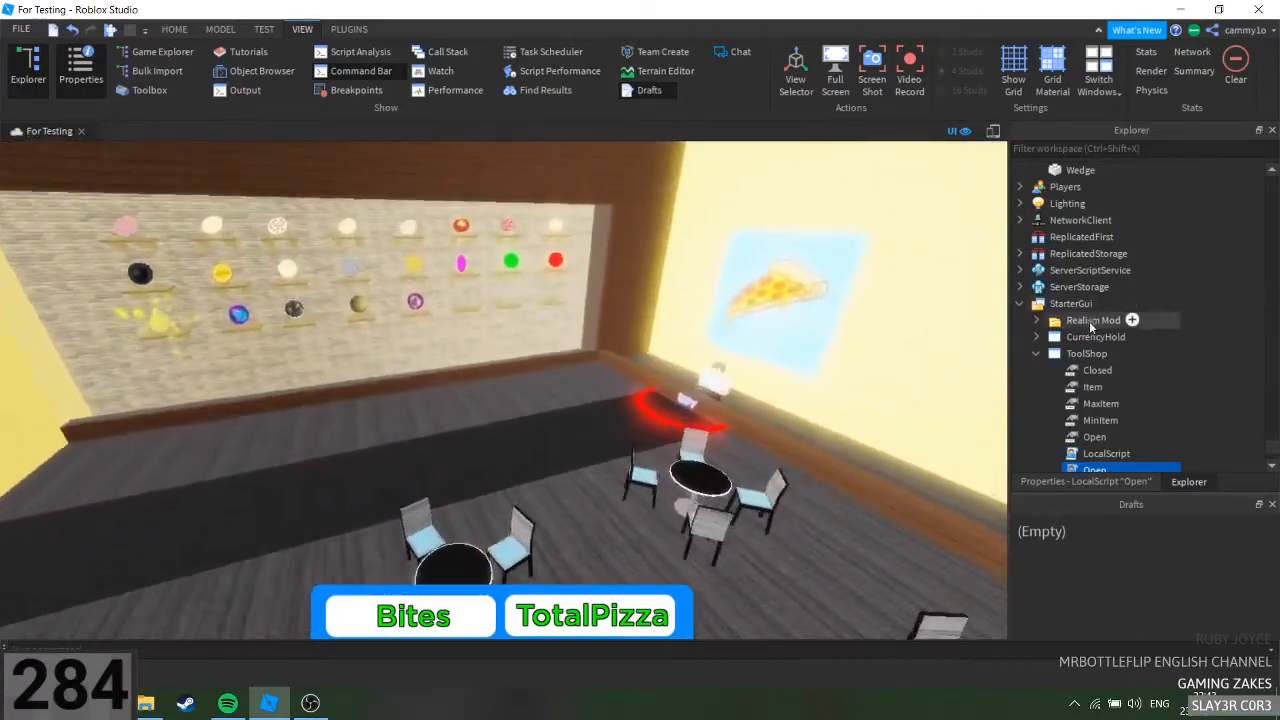
Edit the Open LocalScript with throwaway text, commit its new draft, then bring OBS Studio forward
double_click(1094, 468)
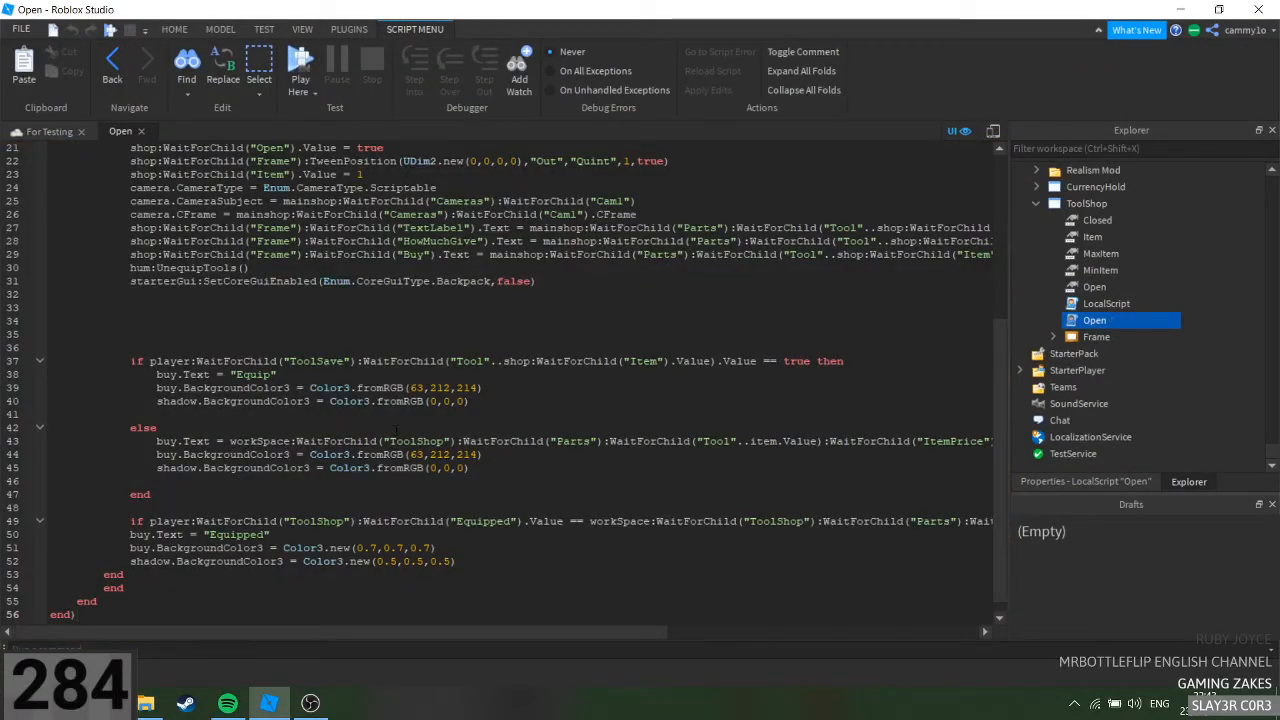
text(fgdfgfg)
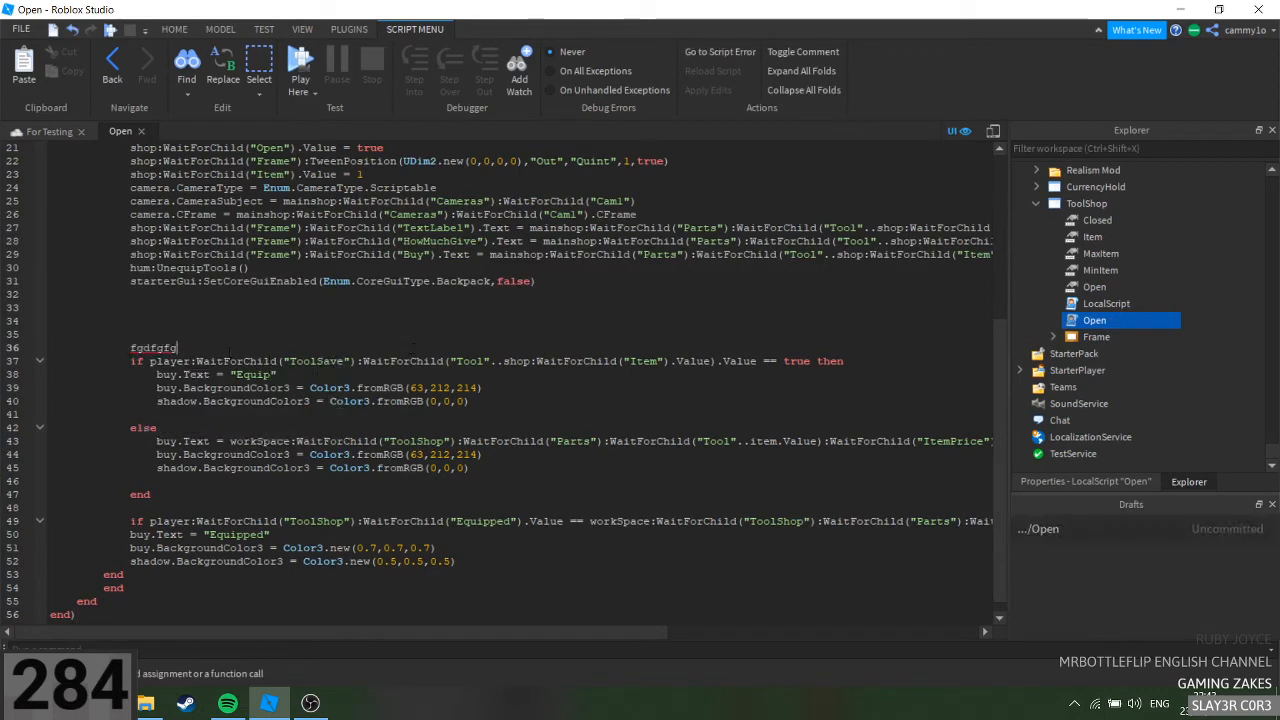
key(Backspace)
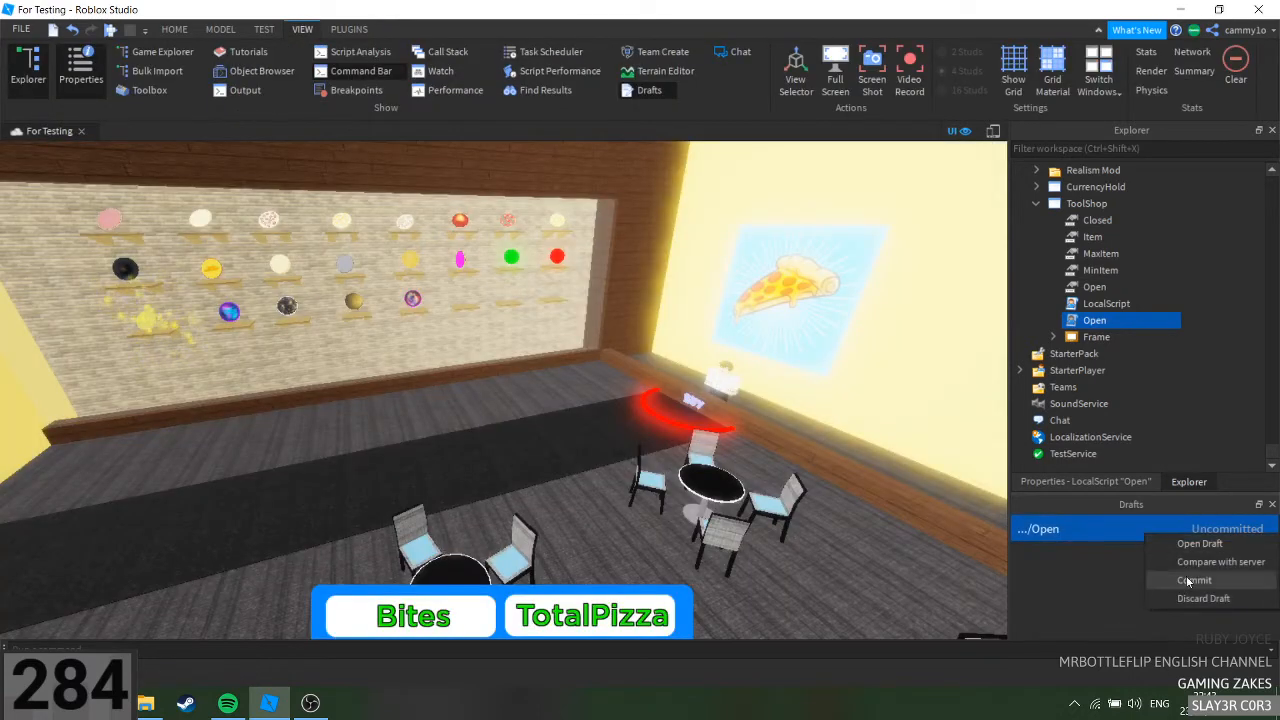
click(1194, 580)
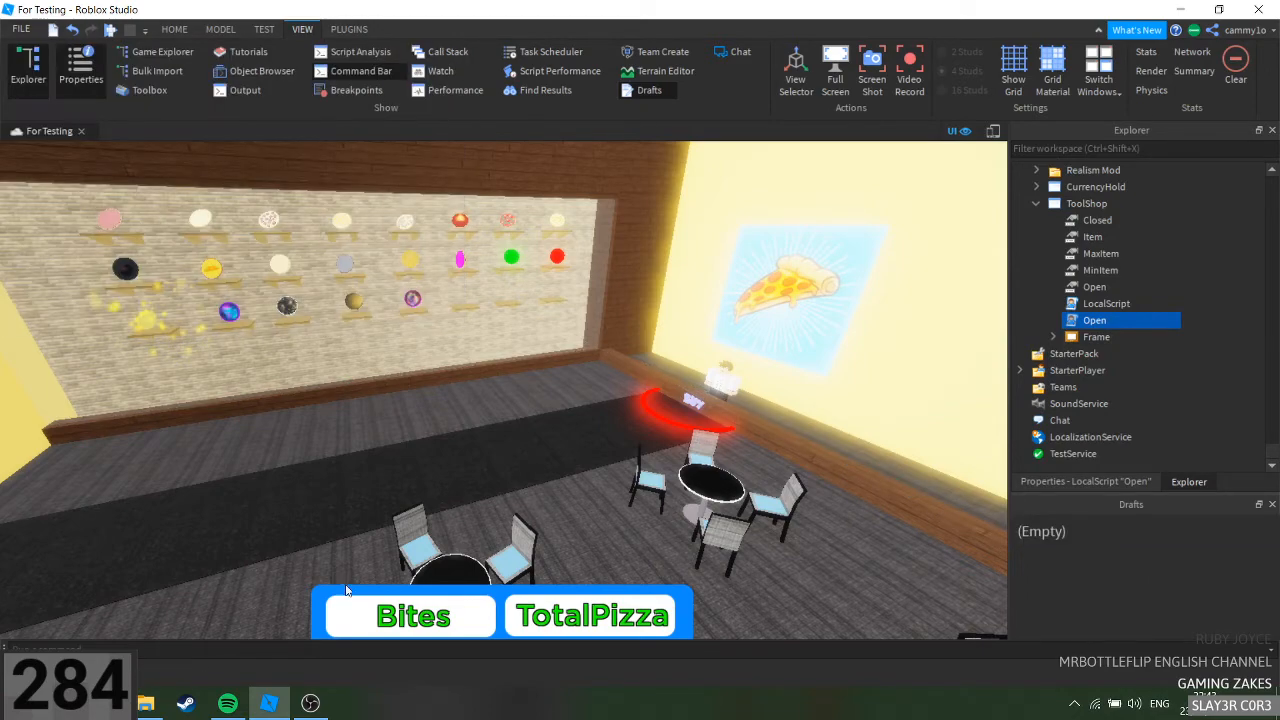
click(312, 700)
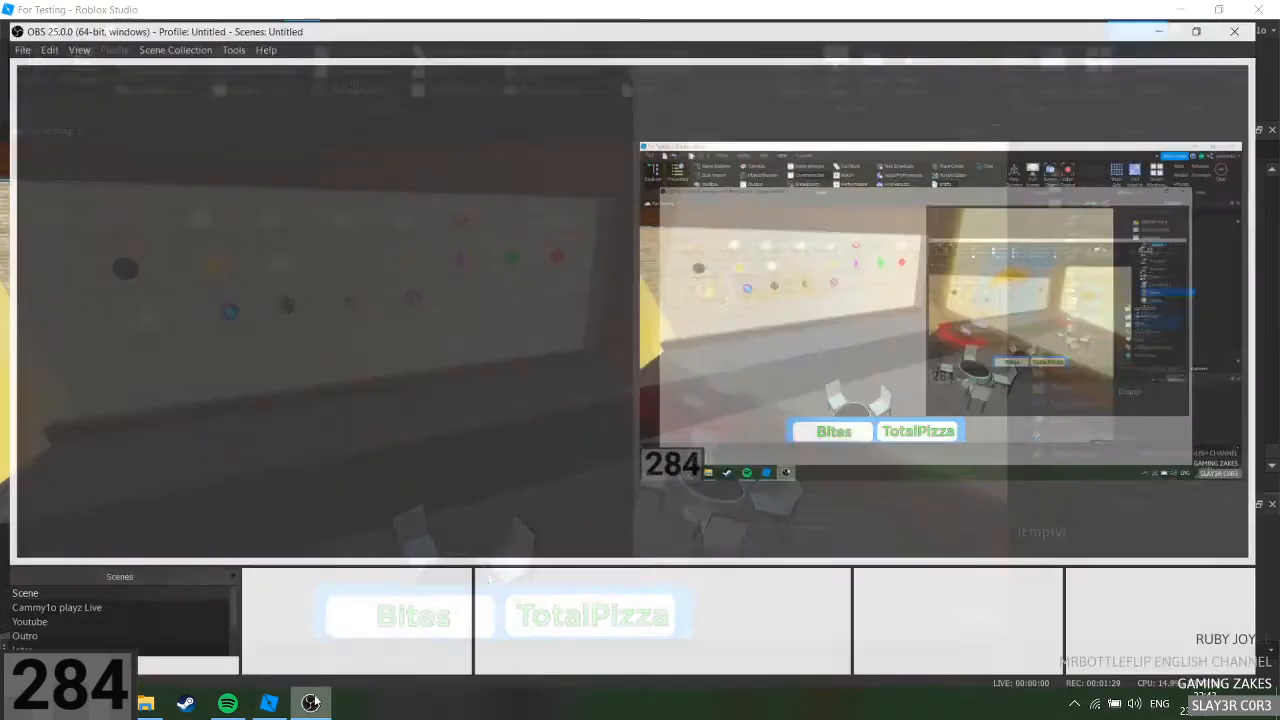